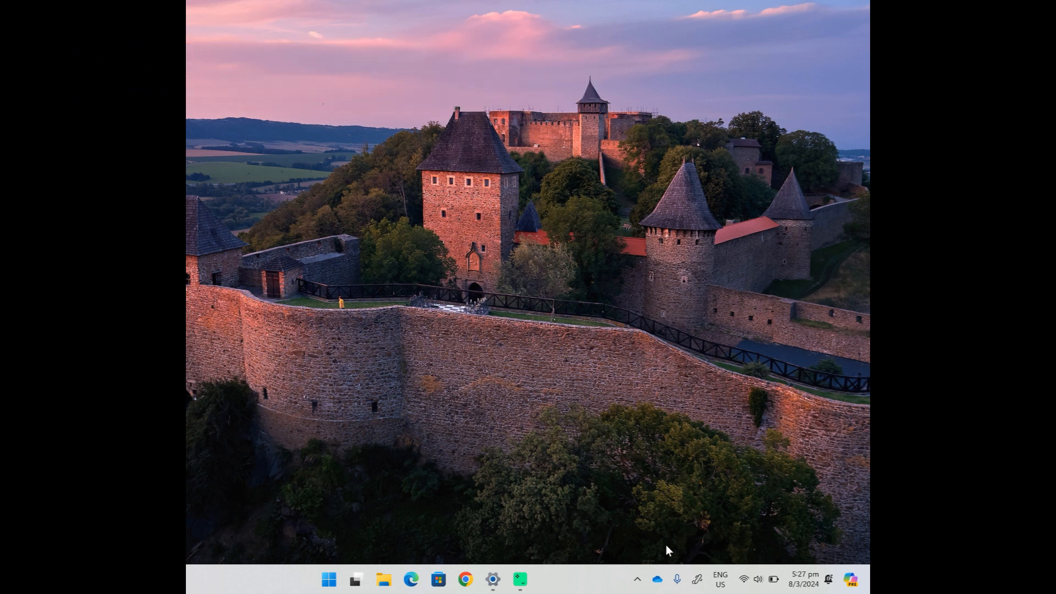
Reach Bluetooth & devices from the tray Bluetooth icon, dismiss the Pair device prompt, and start Add device.
click(637, 579)
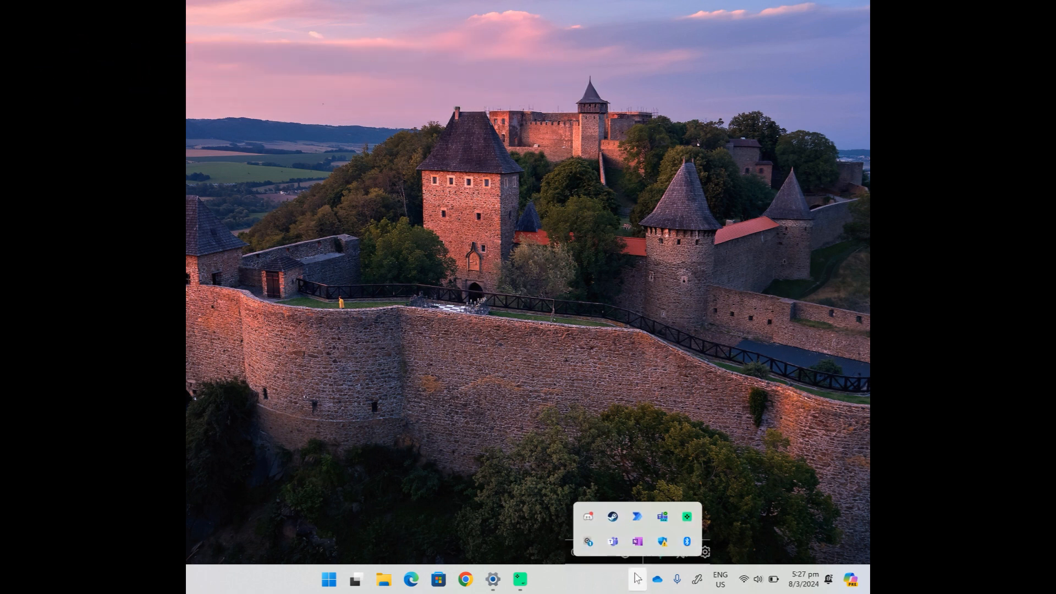
right_click(685, 541)
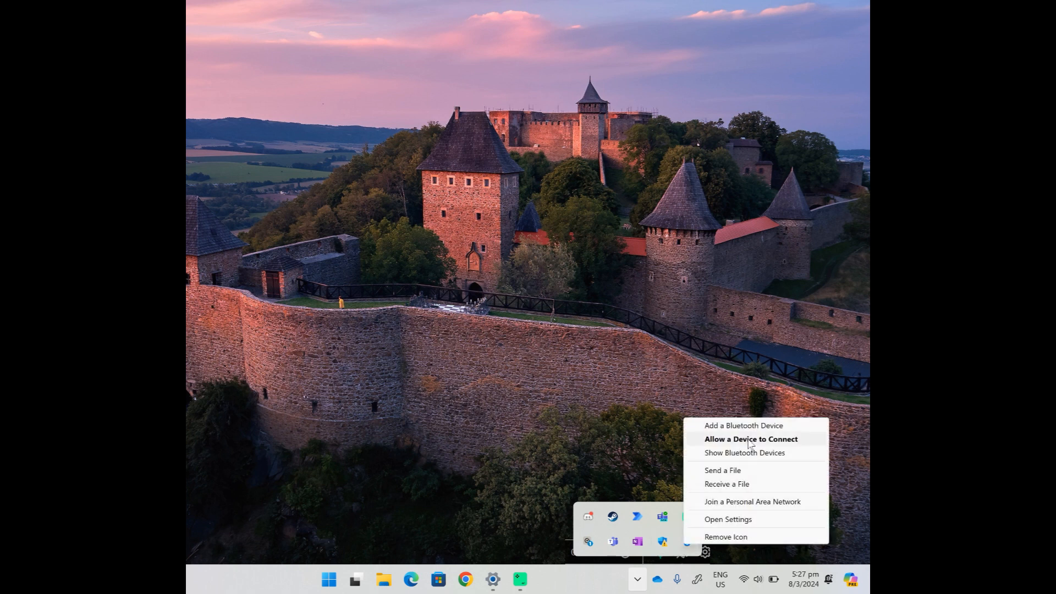
click(751, 439)
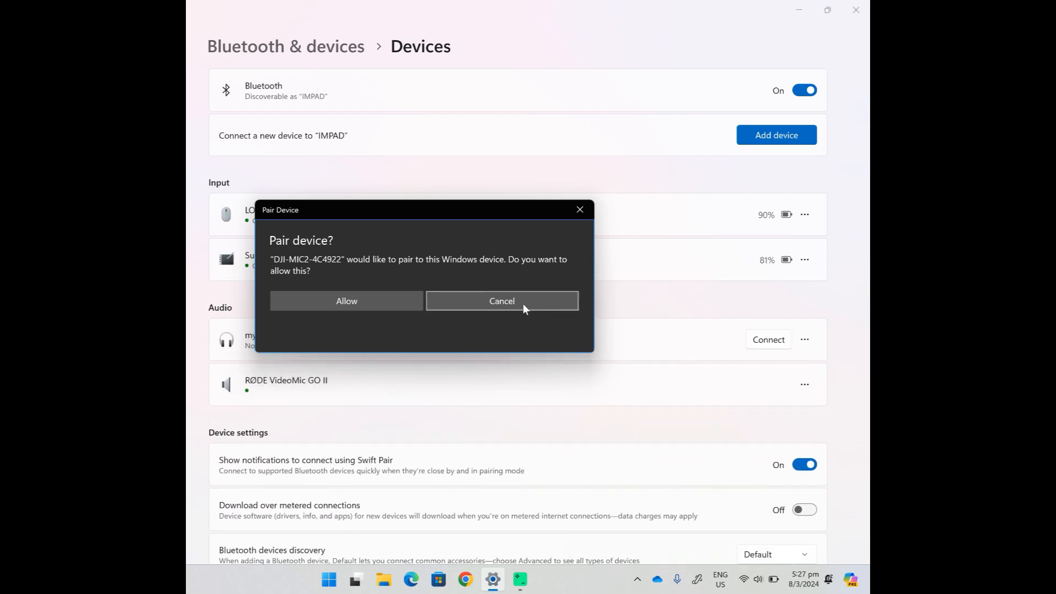
click(501, 302)
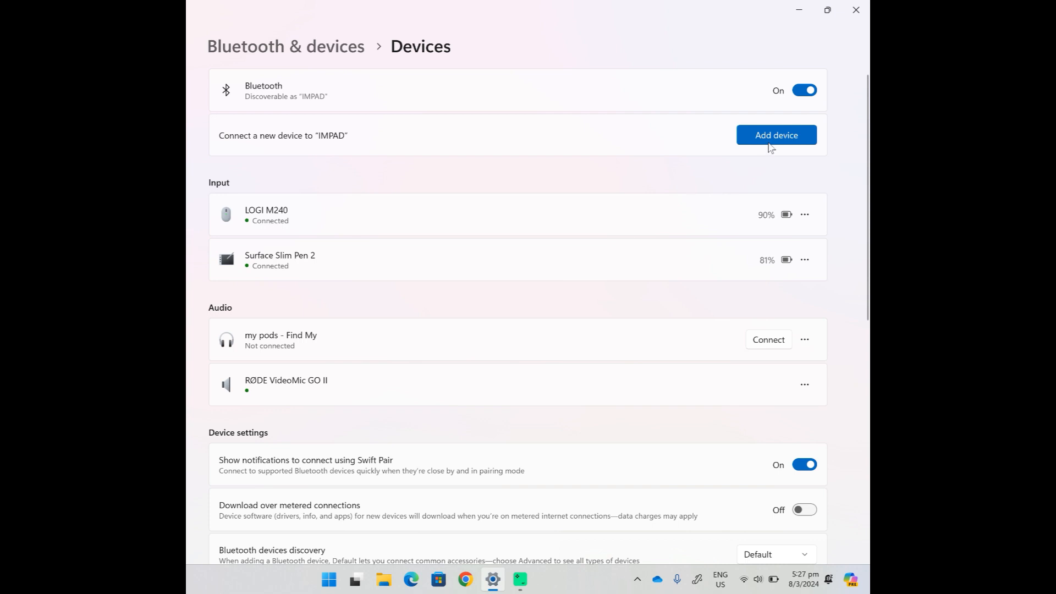
click(776, 135)
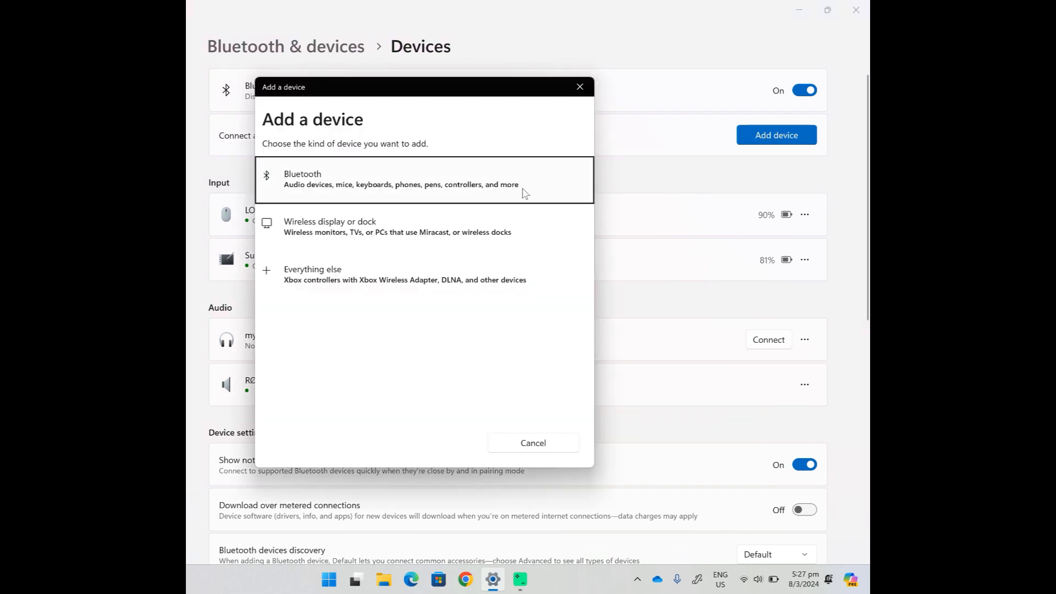
Choose Bluetooth as the device kind and pair with DJI-MIC2-4C4922 once it appears in the scan.
click(418, 178)
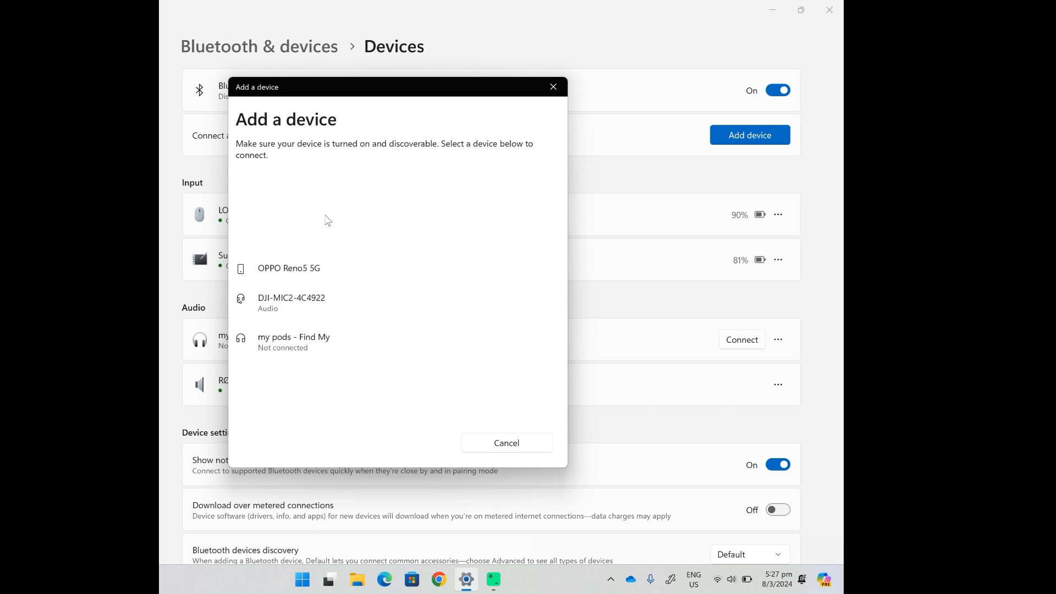
click(291, 303)
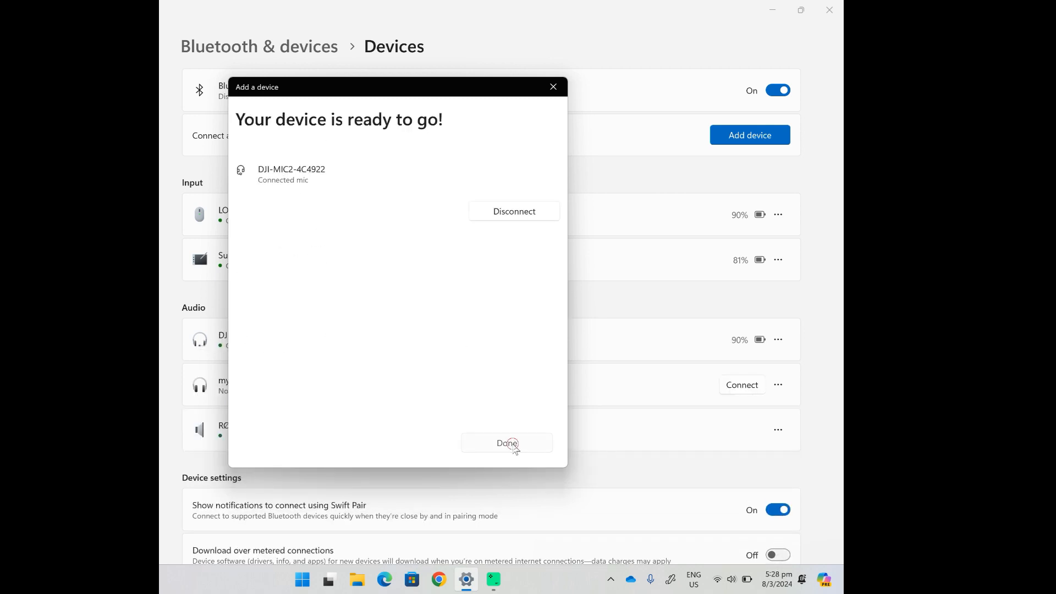
Finish with Done so DJI-MIC2-4C4922 stays listed under Audio as Connected mic.
click(506, 442)
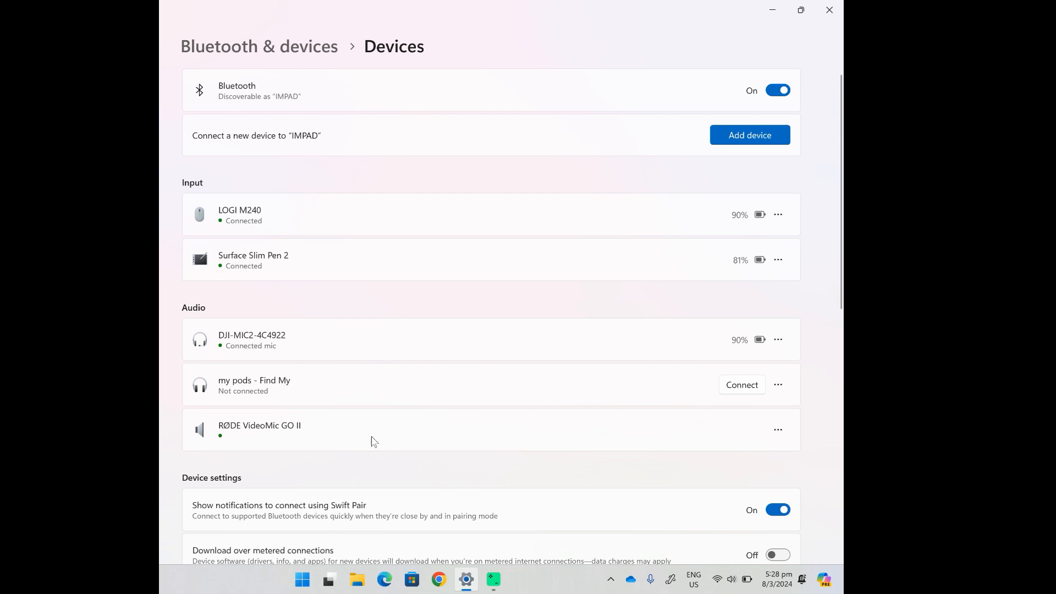
mouse_move(620, 553)
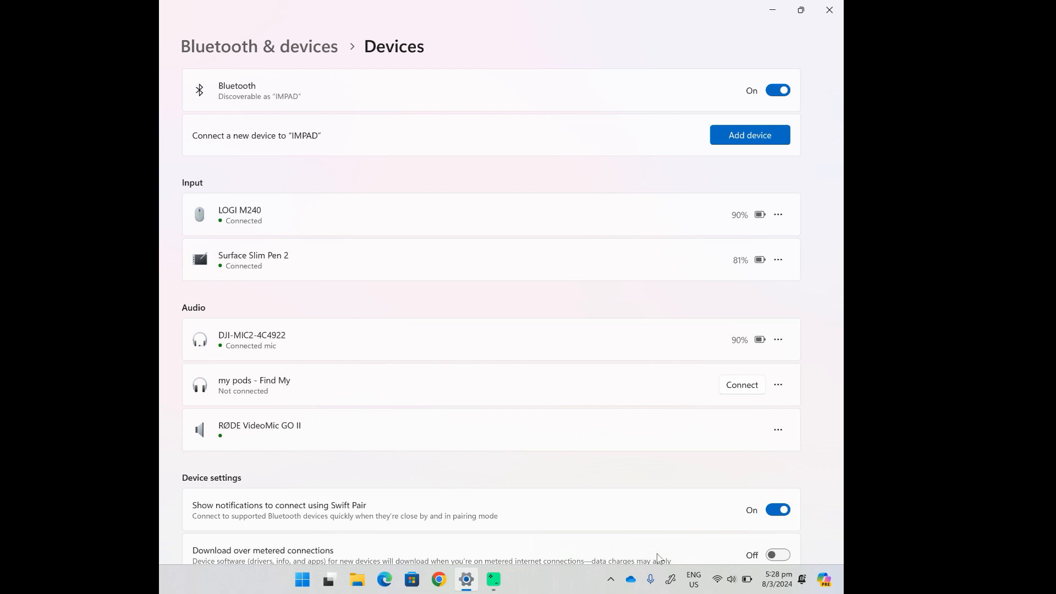
mouse_move(657, 558)
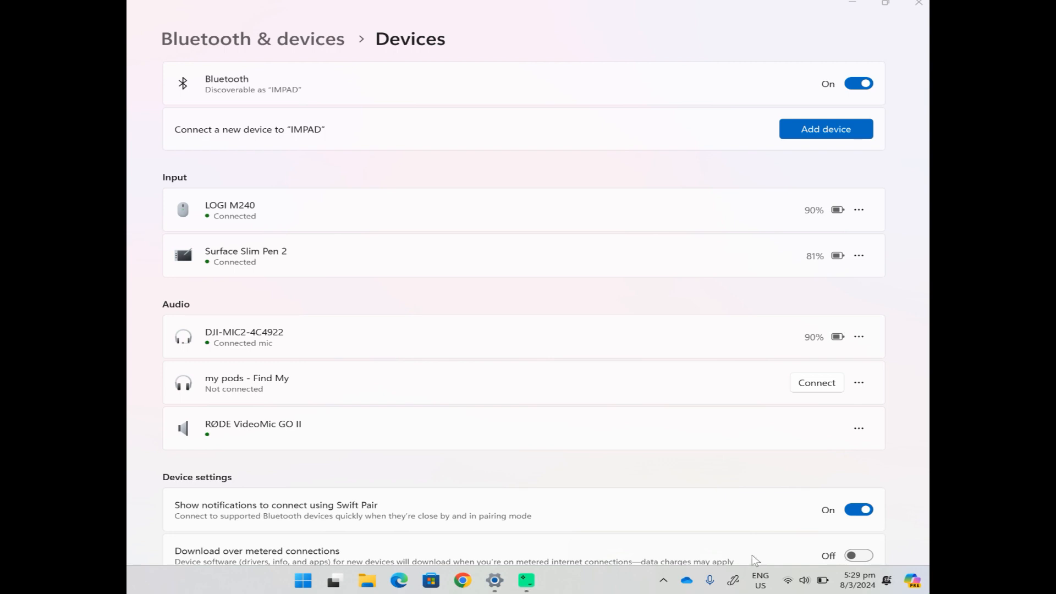
mouse_move(694, 559)
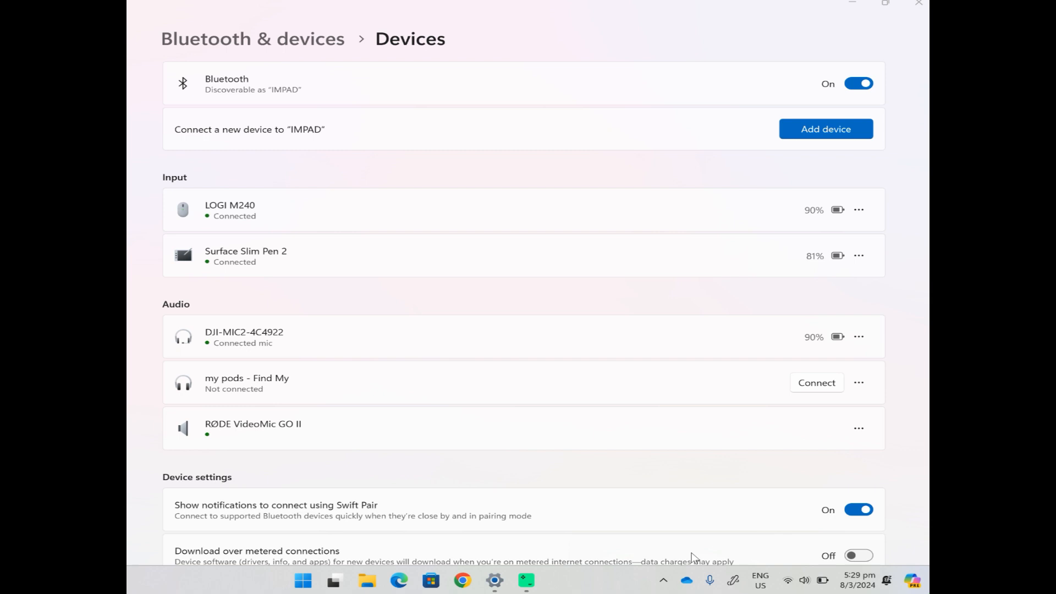
mouse_move(506, 361)
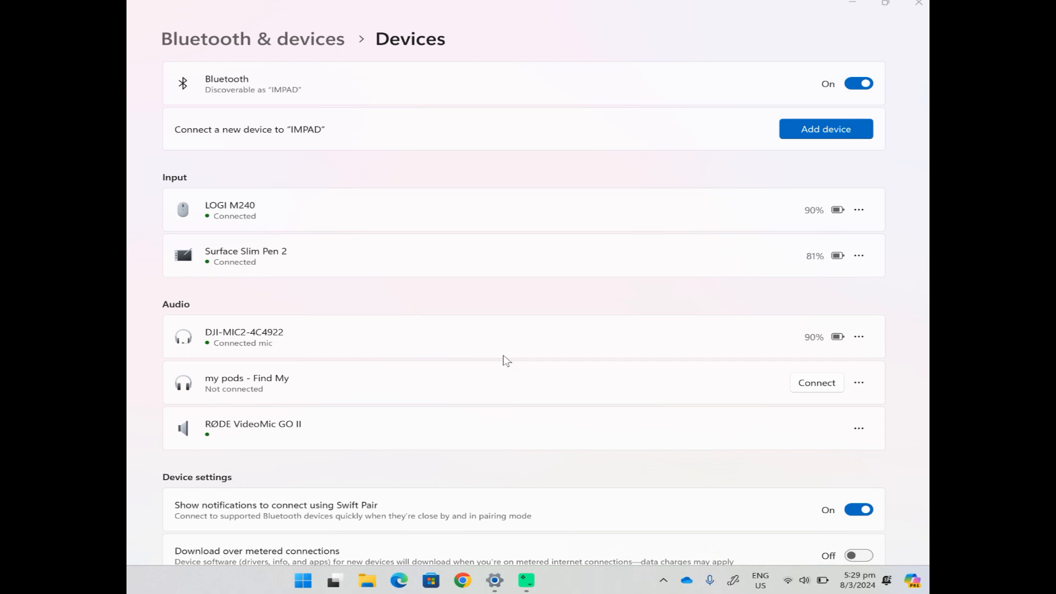
mouse_move(250, 340)
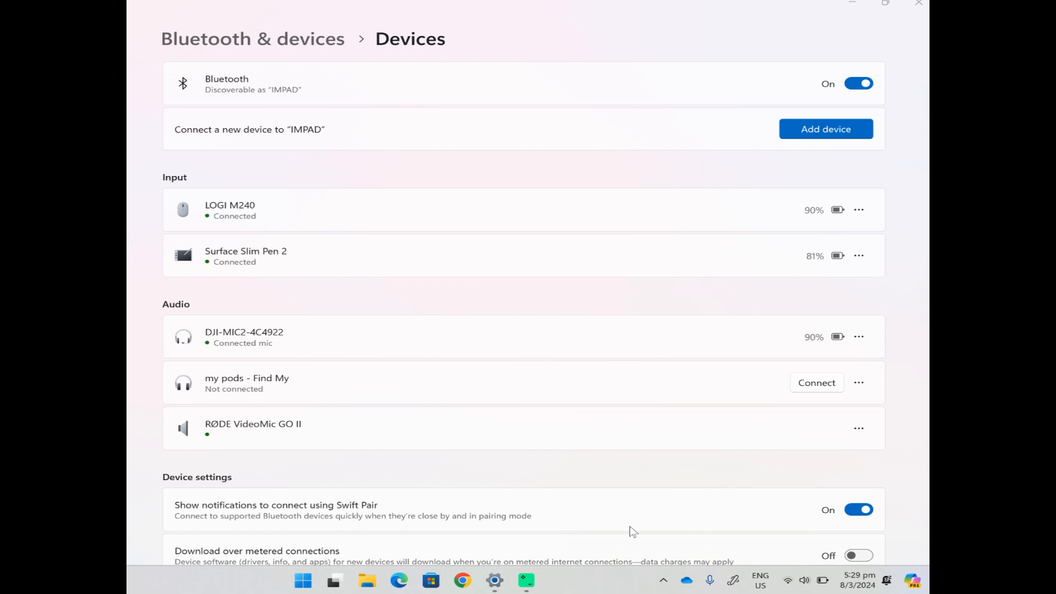
mouse_move(843, 548)
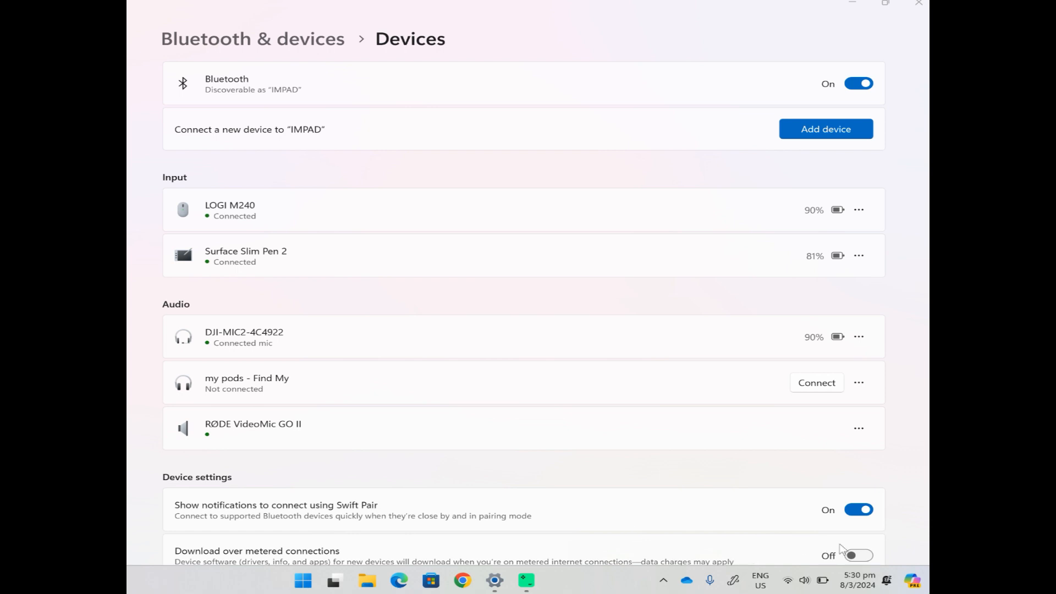
mouse_move(878, 555)
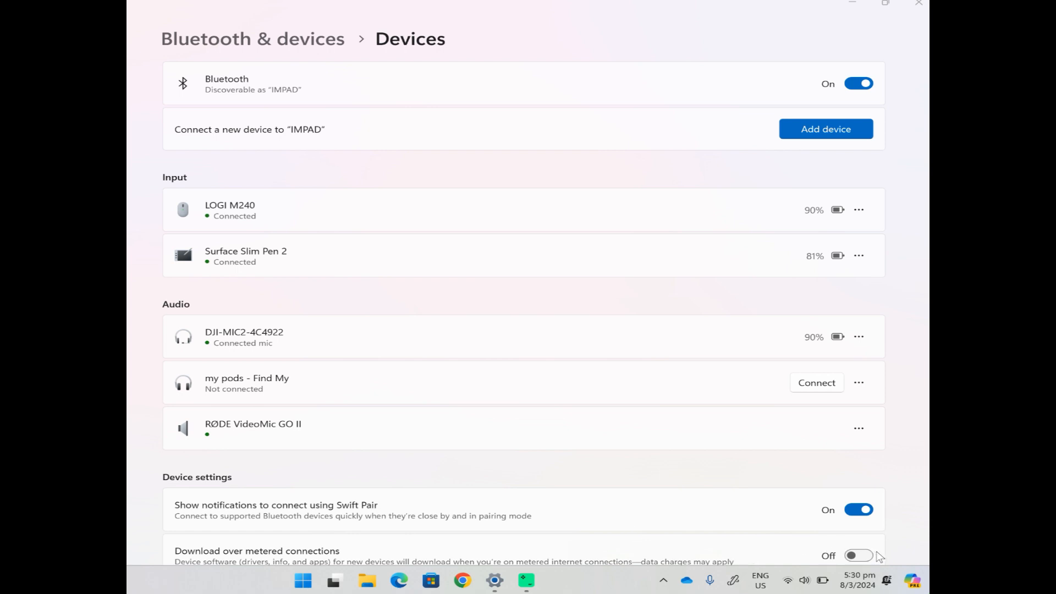